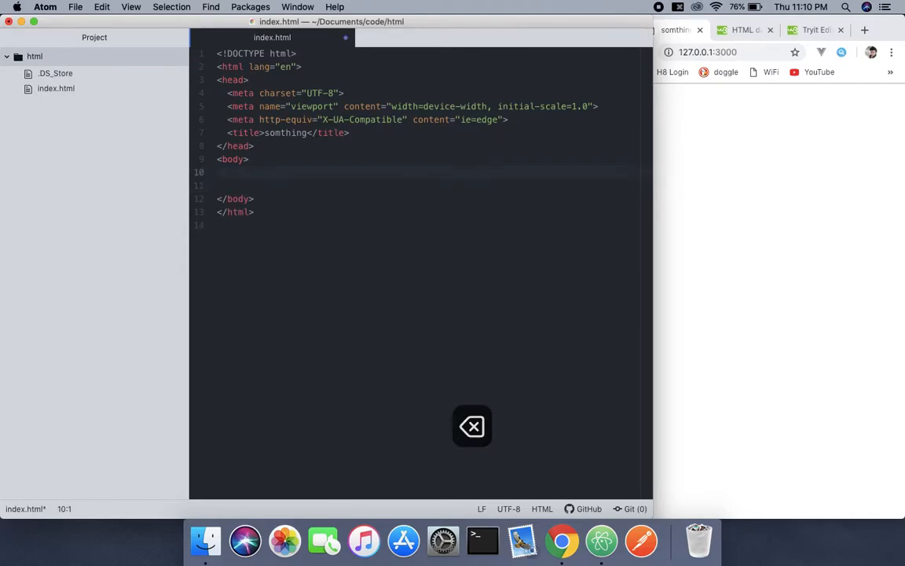
Insert a <script type="text/javascript"> block in the body and begin its code with 'document'.
type("script type=\"text/javascript\">")
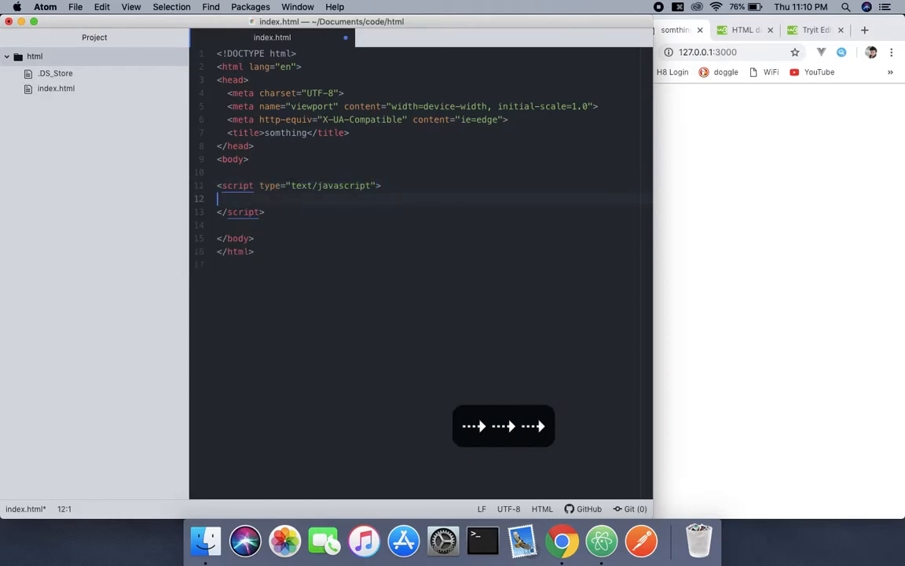
type("do")
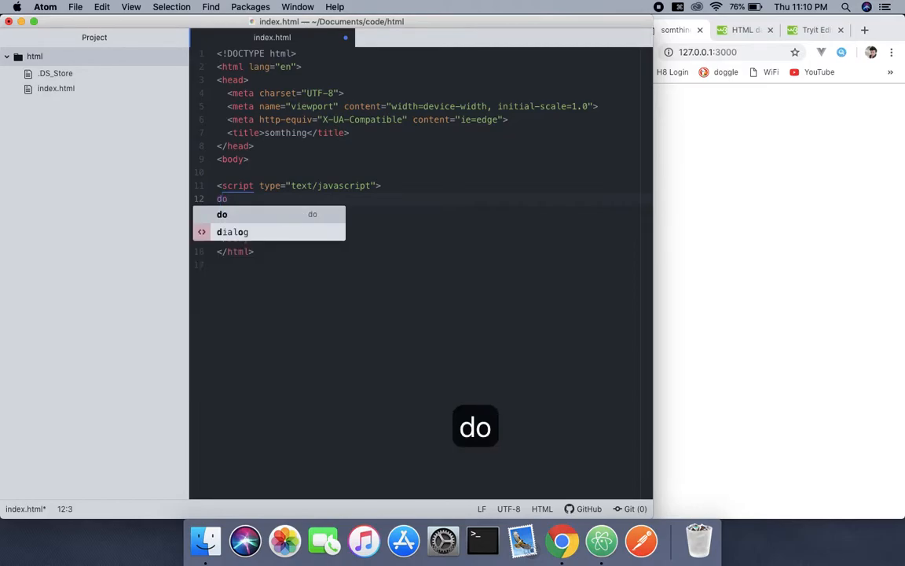
type("cu")
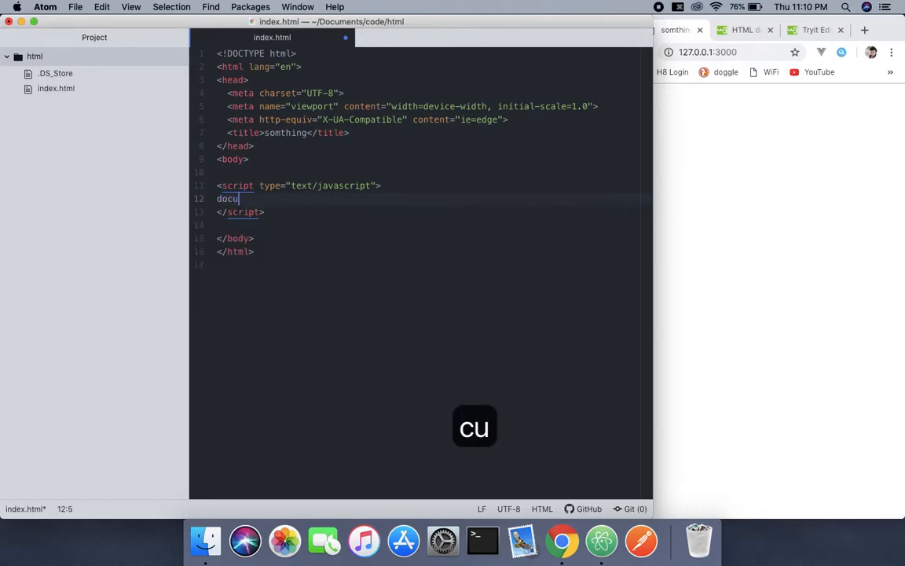
type("ment")
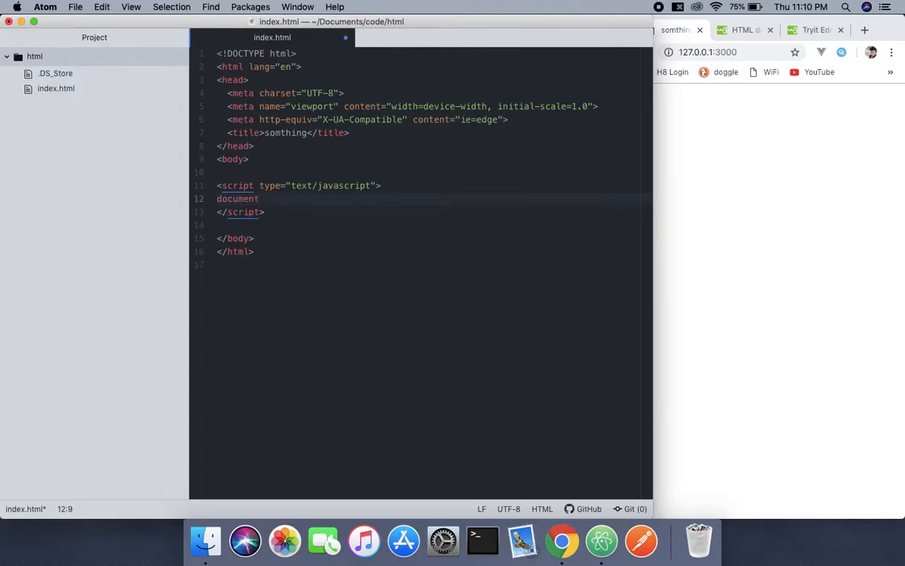
Complete the script line as document.write("hello world").
type(".wr")
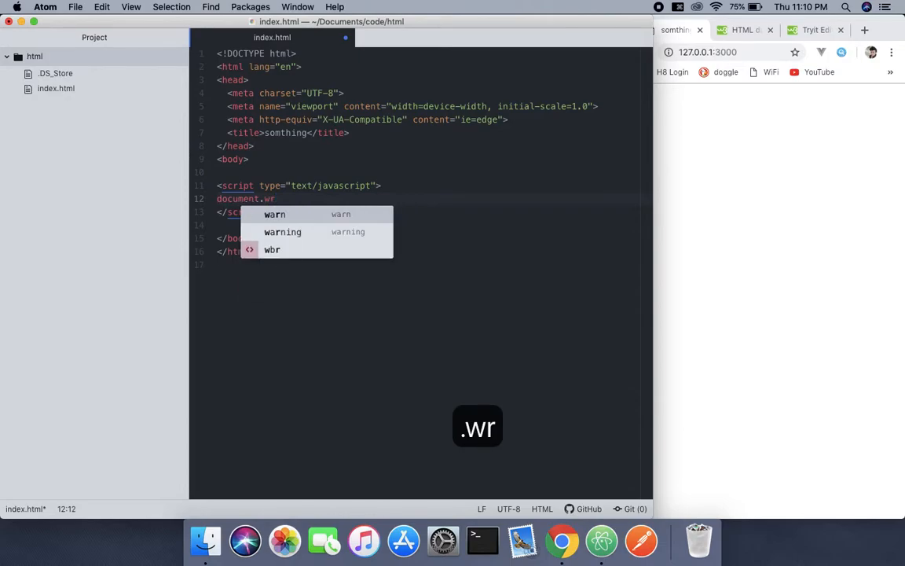
type("ite")
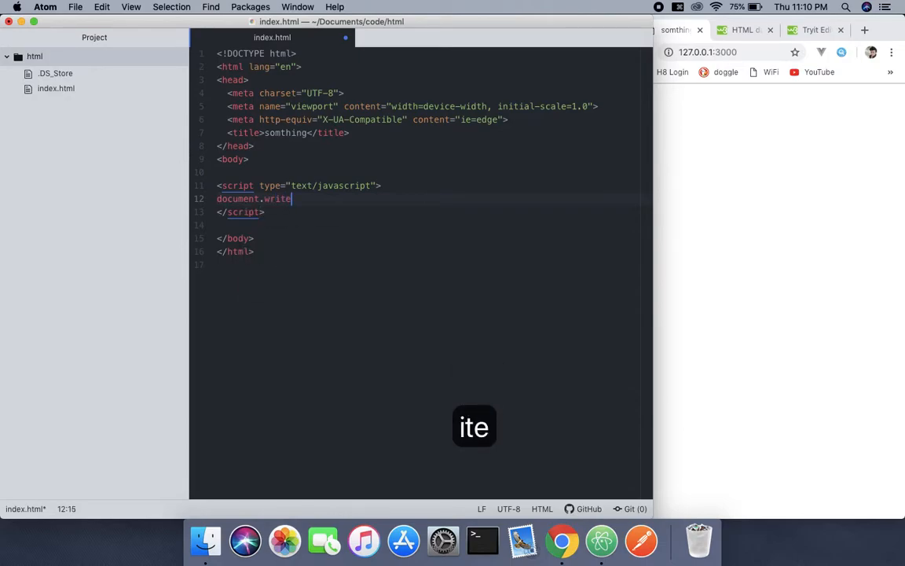
type("()")
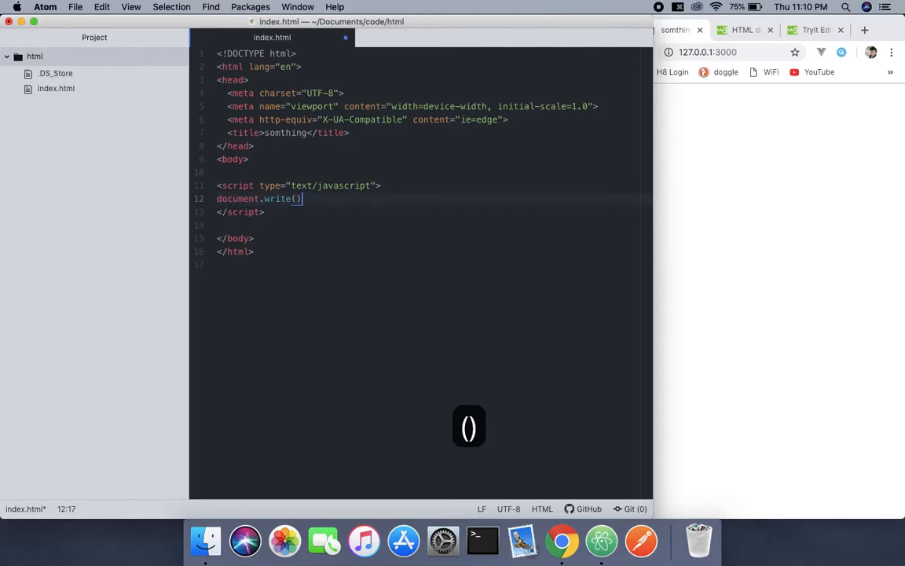
type("\"\"")
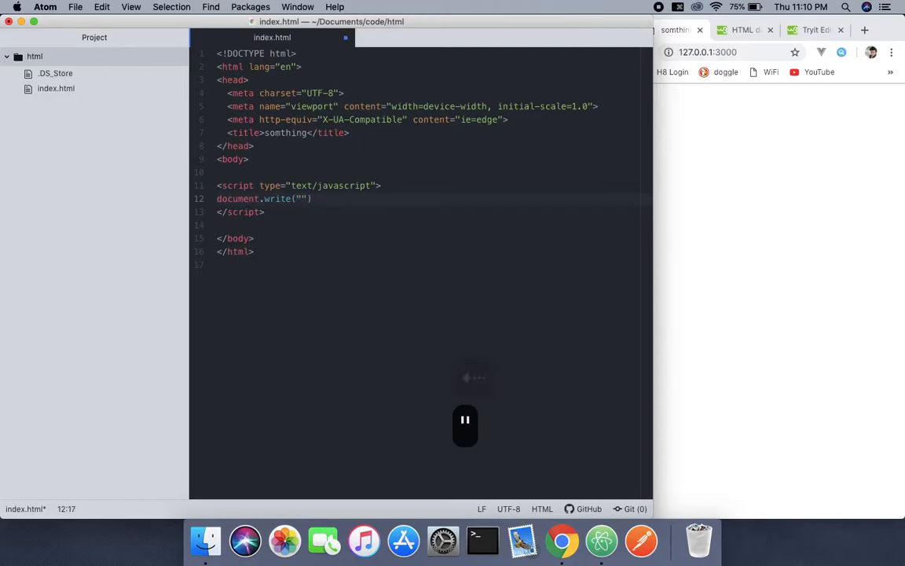
type("hello w")
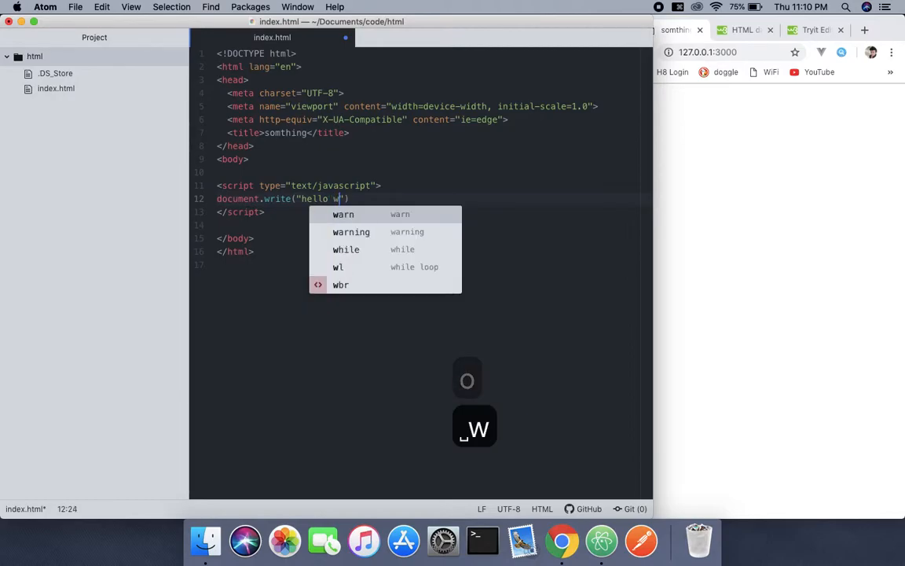
type("orld")
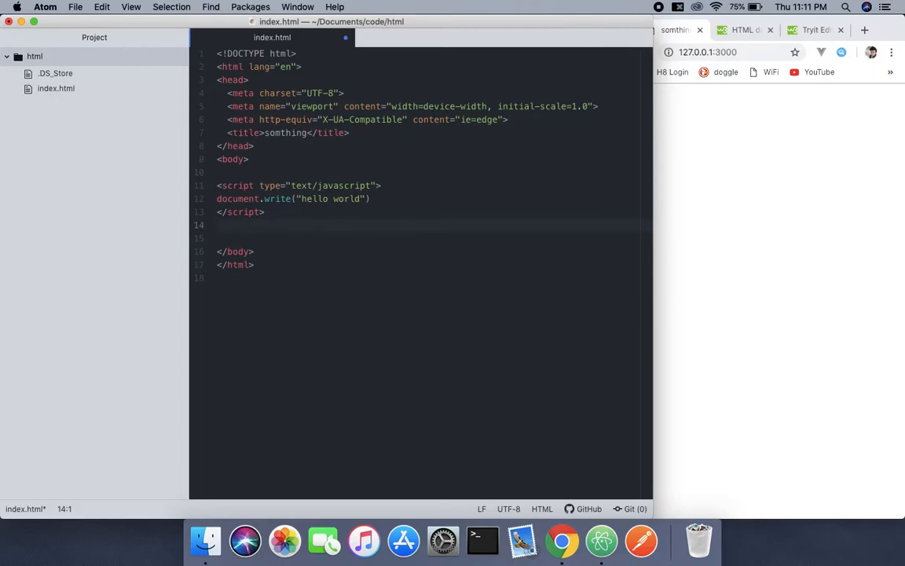
Add a <noscript> block after the script reading 'please enable you javascript!'.
left_click(220, 225)
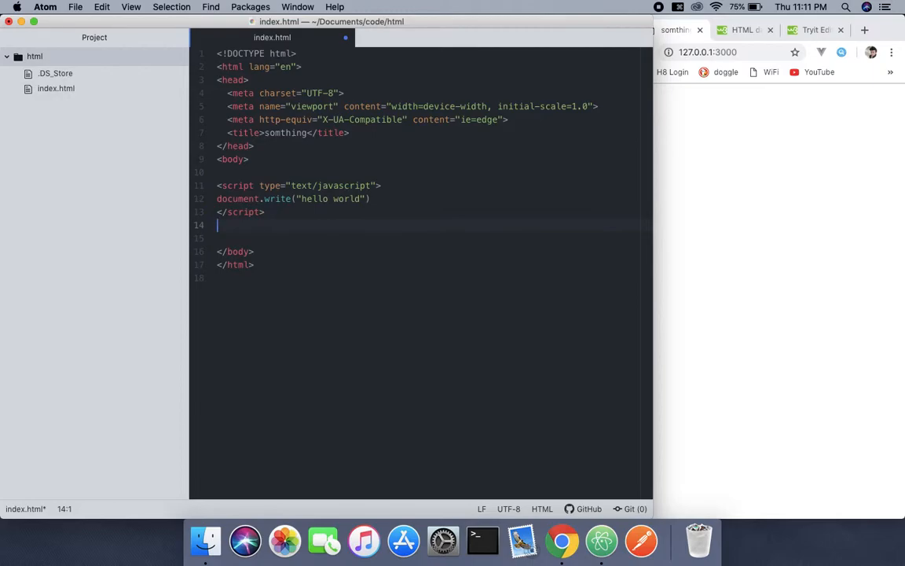
type("noscript>")
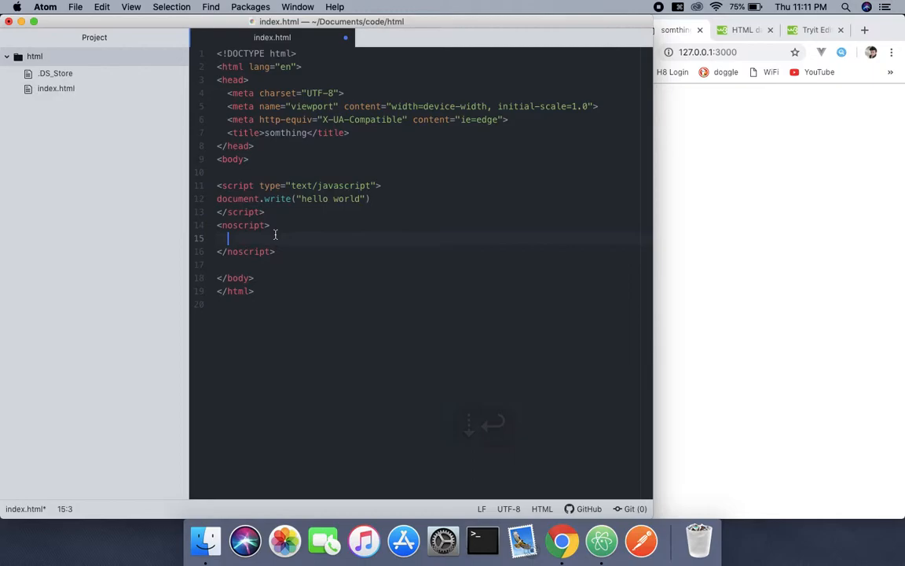
type("yo")
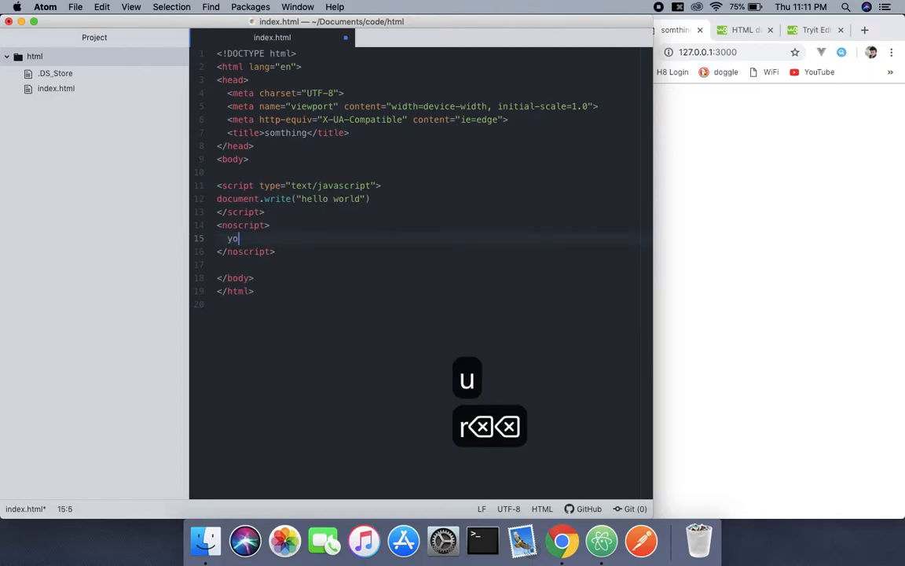
type("pleas")
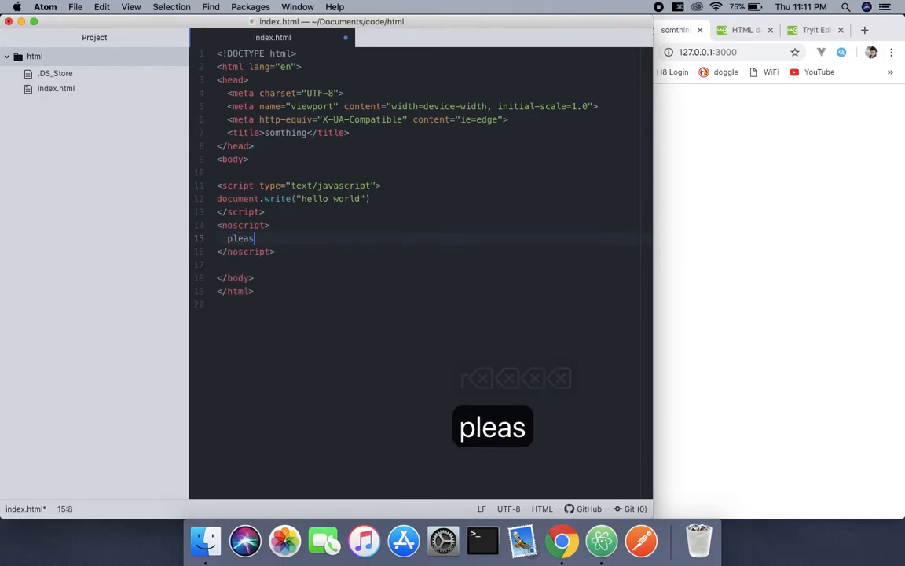
type("e enable you javascript")
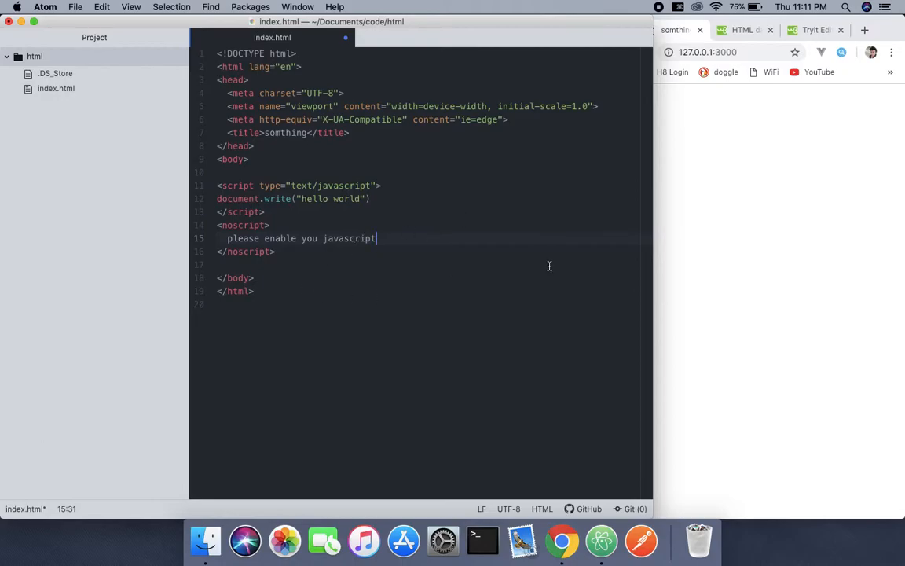
type("!")
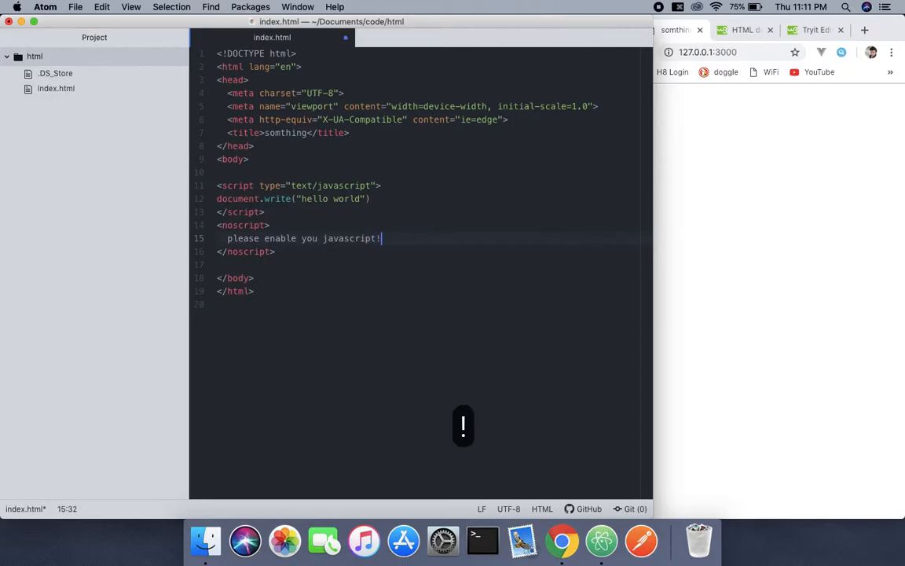